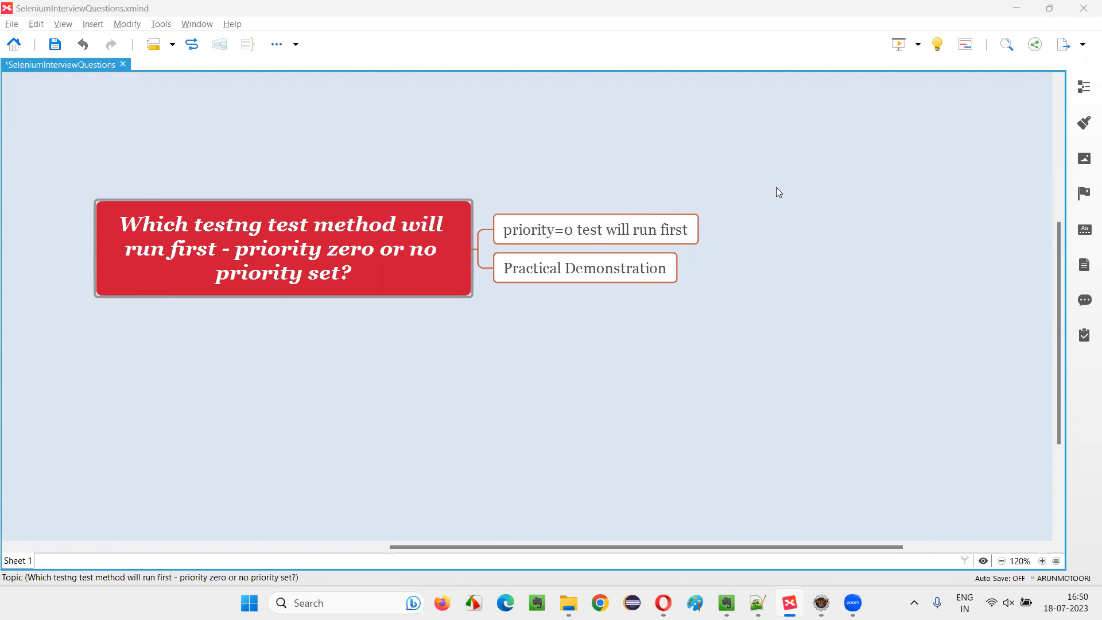
{"action": "left_click", "coordinate": [283, 248]}
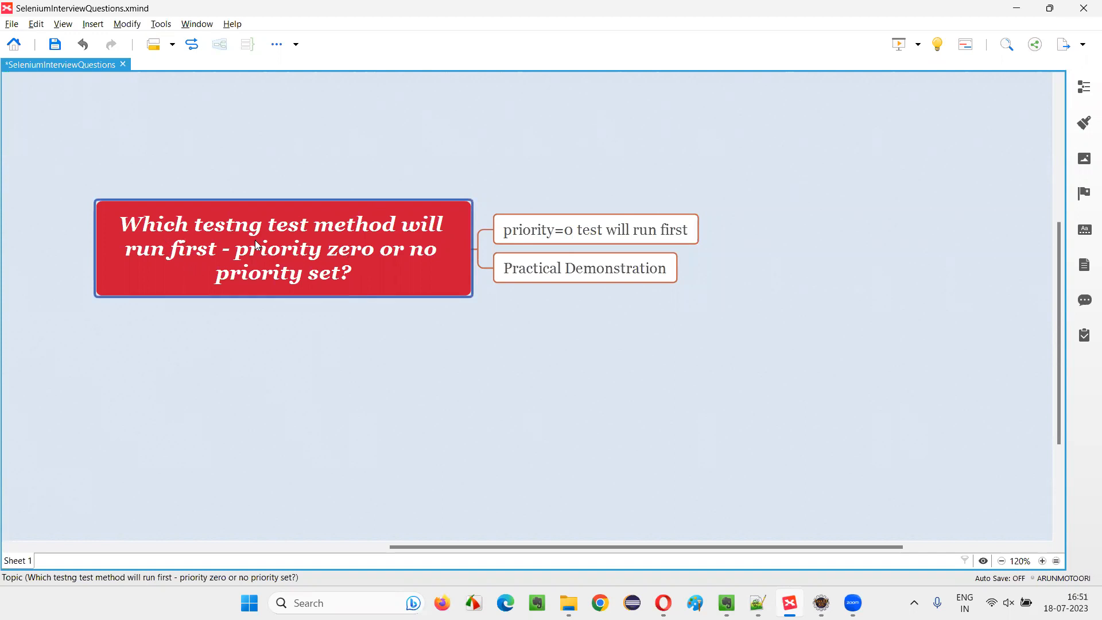
{"action": "mouse_move", "coordinate": [168, 263]}
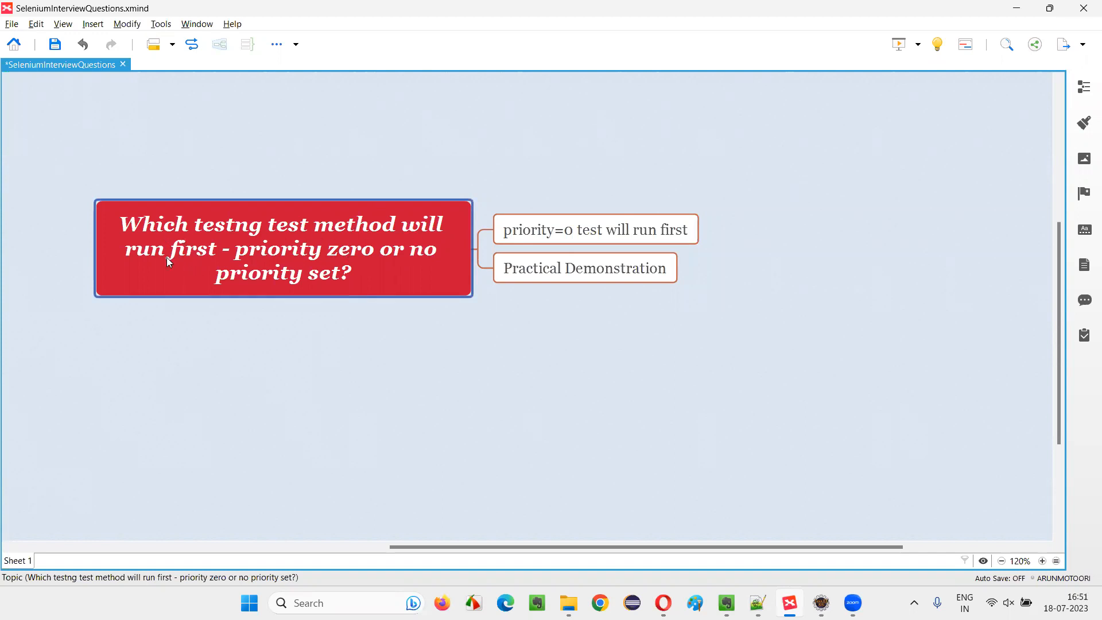
{"action": "mouse_move", "coordinate": [274, 272]}
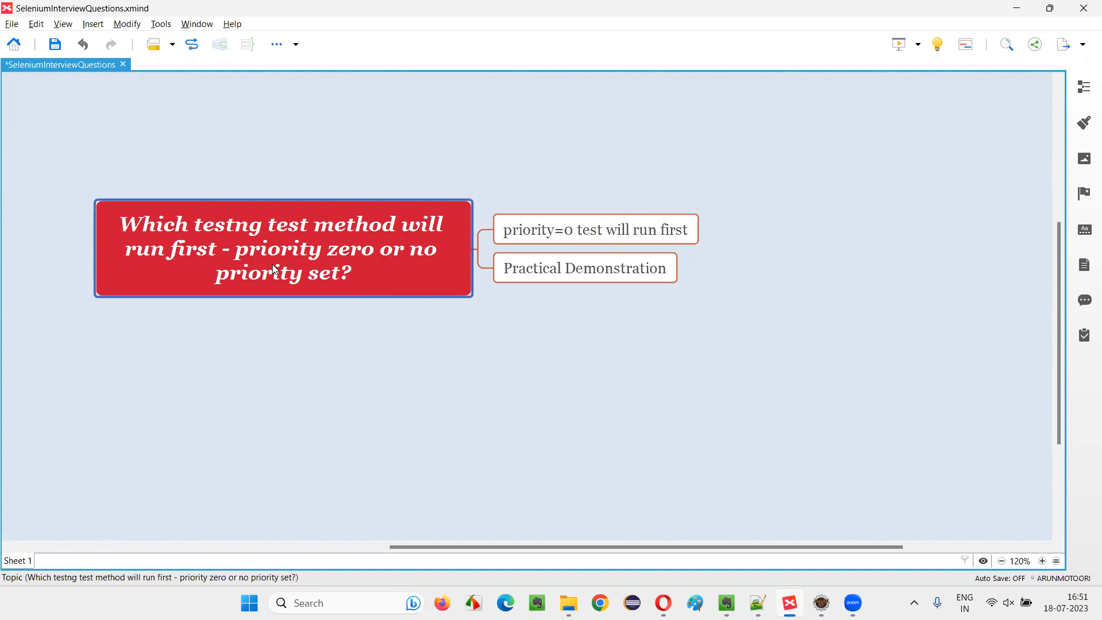
{"action": "mouse_move", "coordinate": [348, 270]}
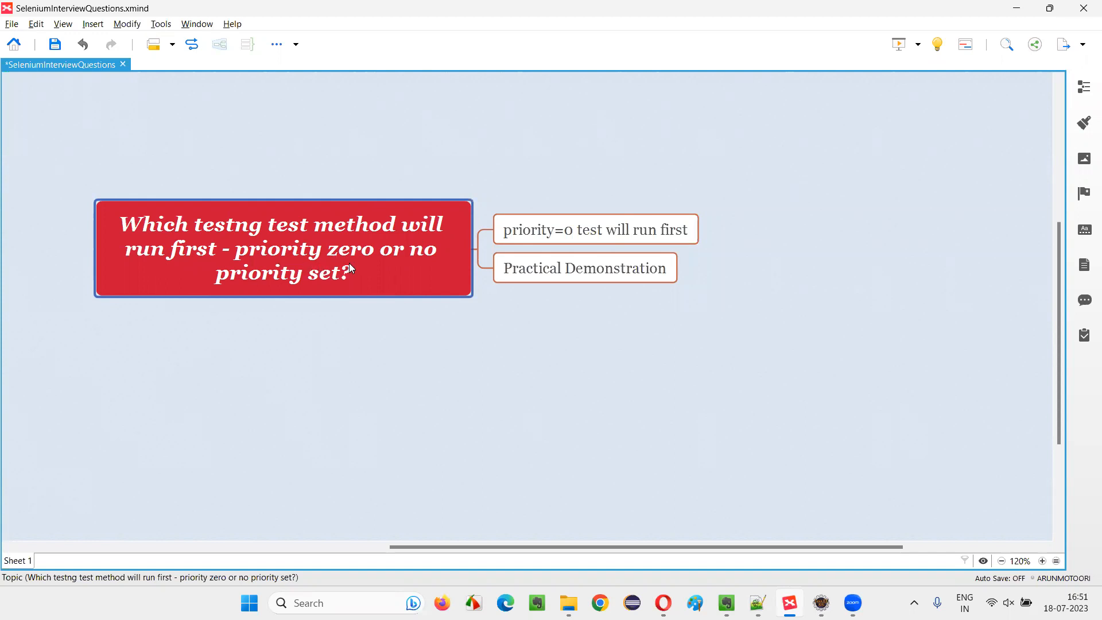
{"action": "mouse_move", "coordinate": [416, 271]}
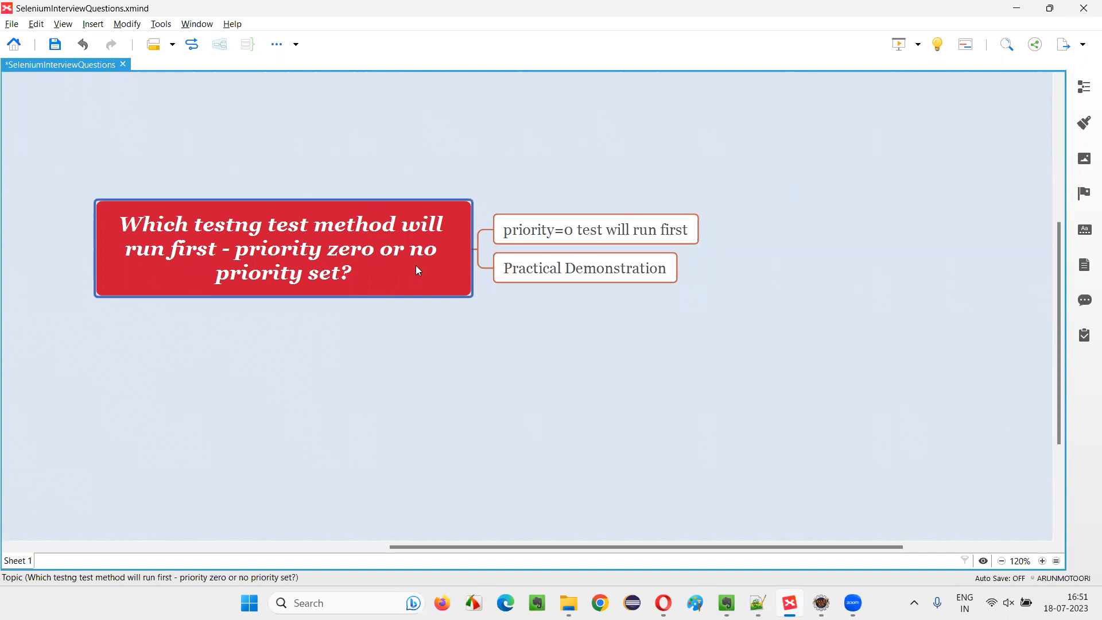
{"action": "mouse_move", "coordinate": [336, 291]}
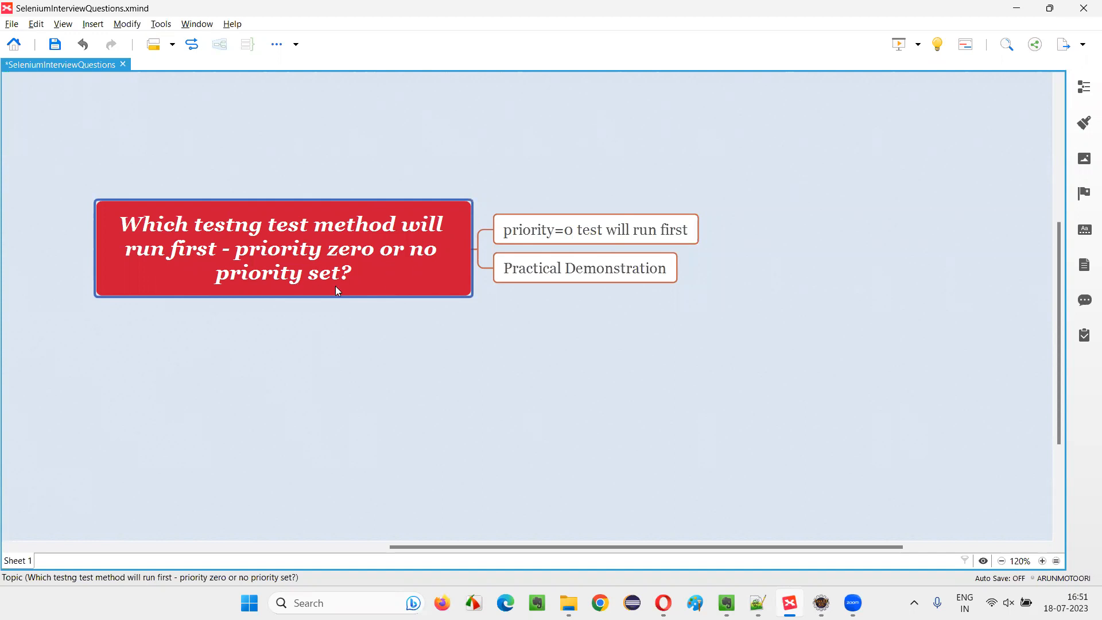
{"action": "mouse_move", "coordinate": [295, 272]}
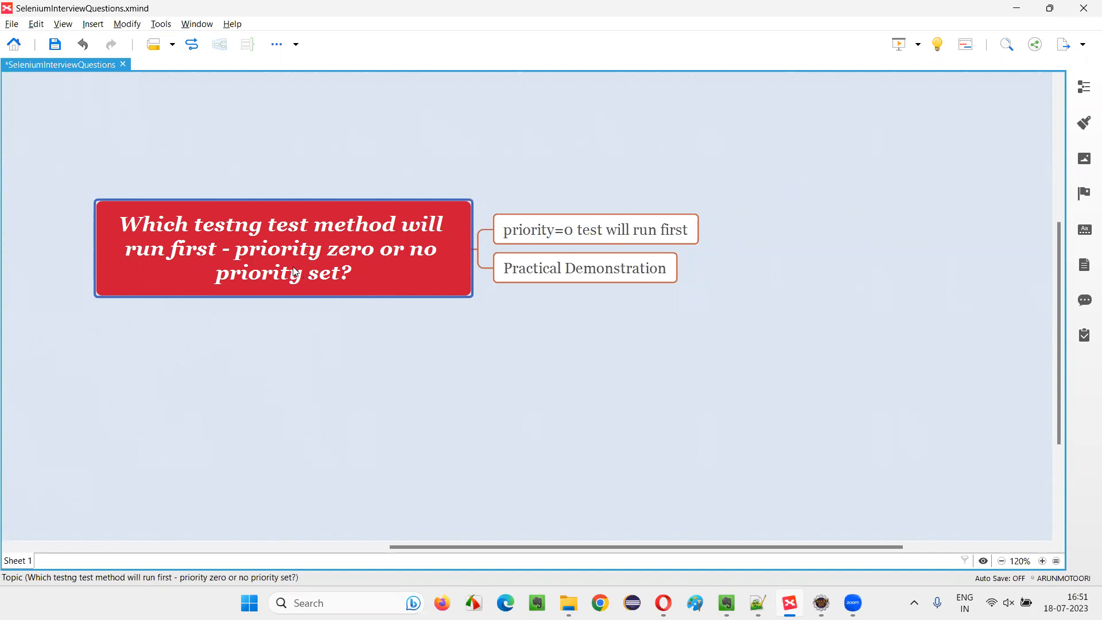
{"action": "left_click", "coordinate": [595, 229]}
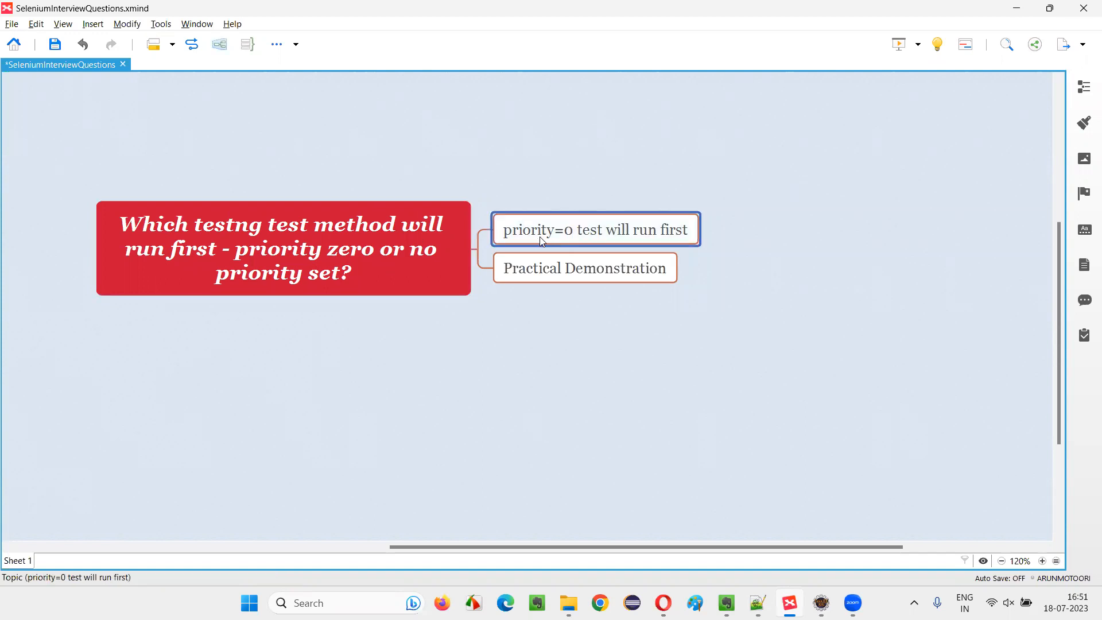
{"action": "mouse_move", "coordinate": [576, 236]}
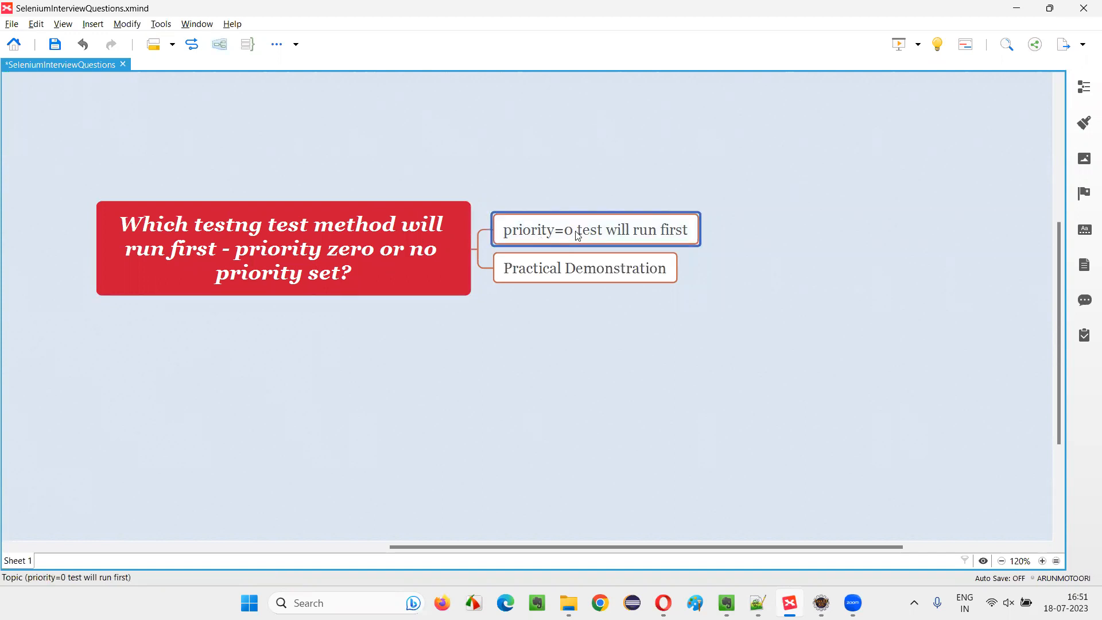
{"action": "left_click", "coordinate": [282, 248]}
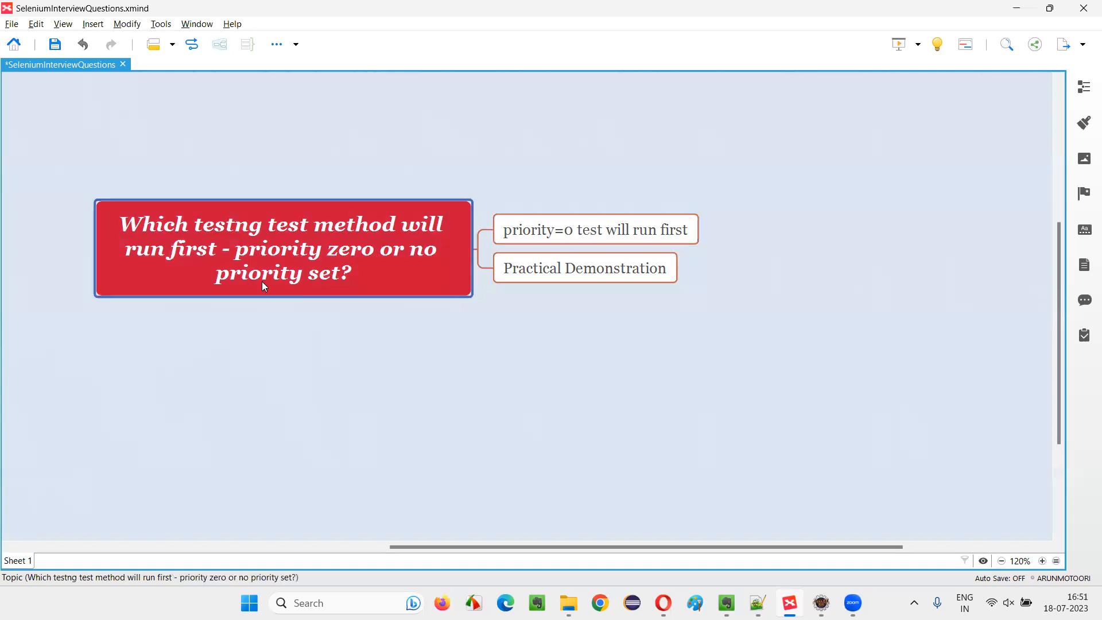
{"action": "left_click", "coordinate": [584, 268]}
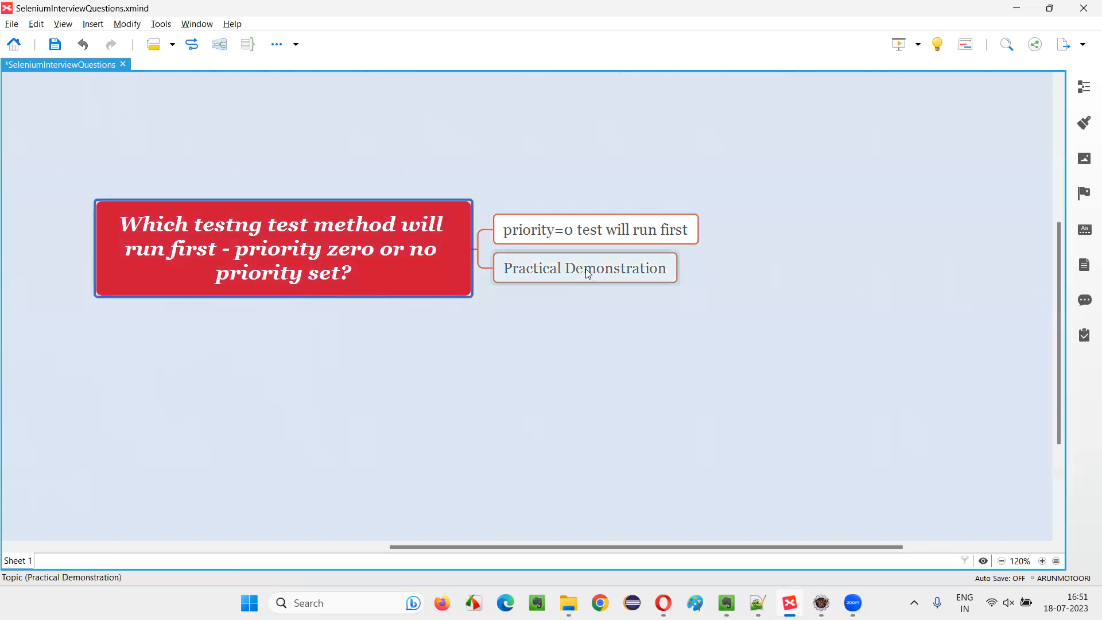
{"action": "left_click", "coordinate": [584, 269]}
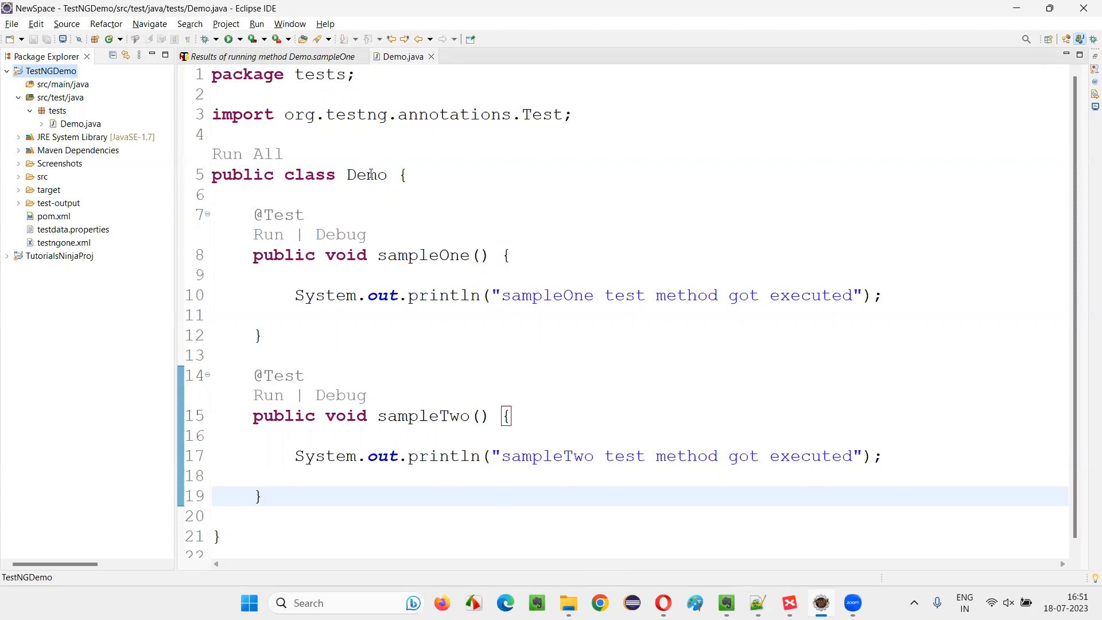
{"action": "double_click", "coordinate": [366, 175]}
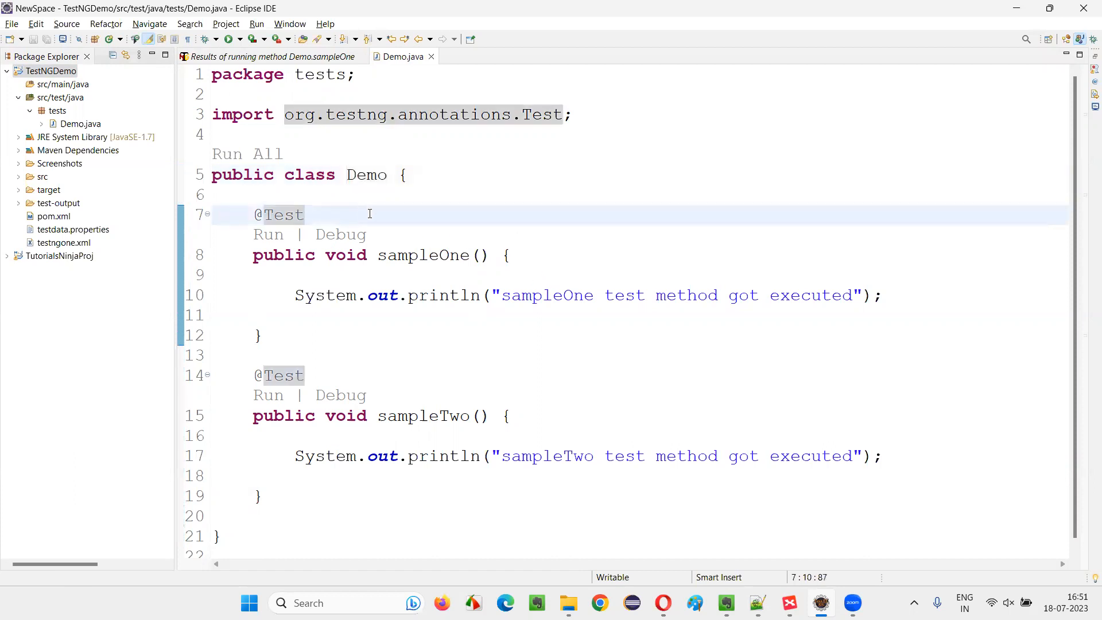
{"action": "type", "text": "()"}
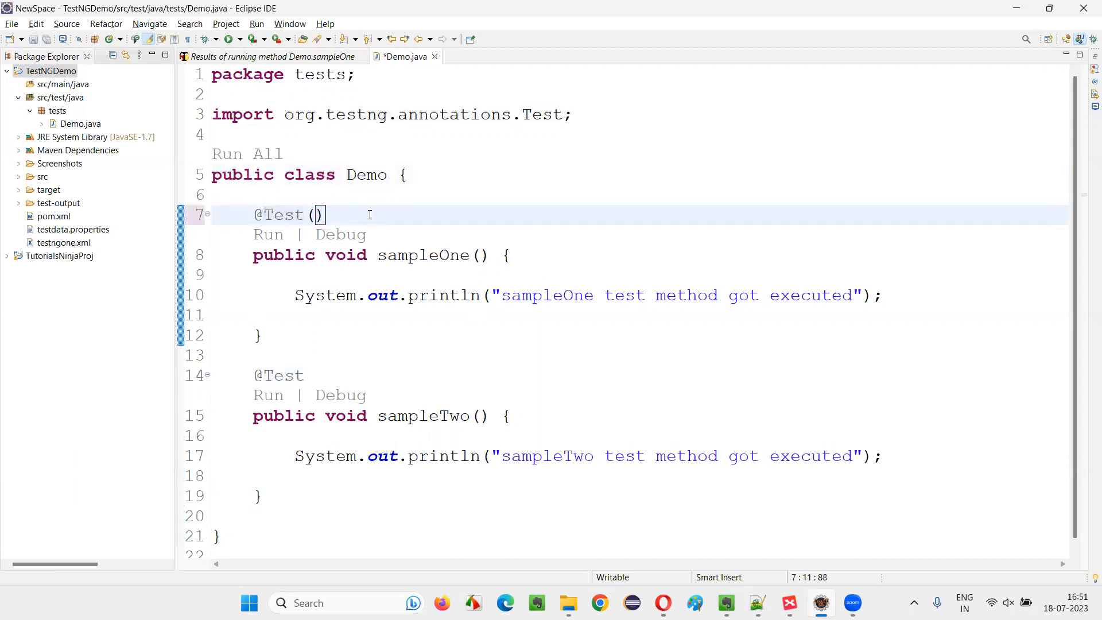
{"action": "type", "text": "prio"}
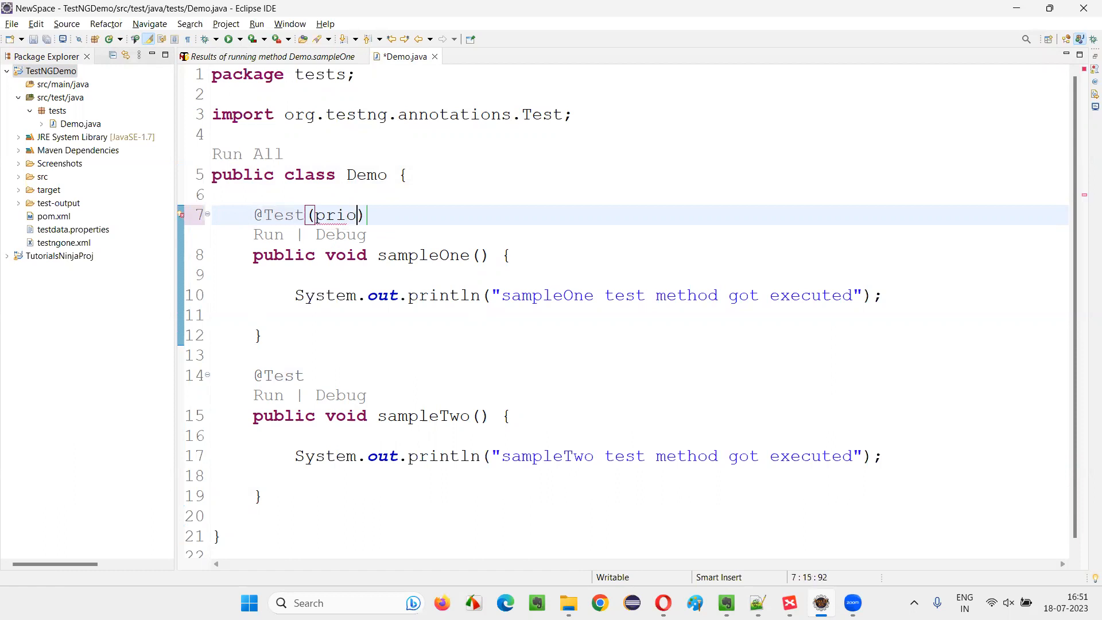
{"action": "type", "text": "rity"}
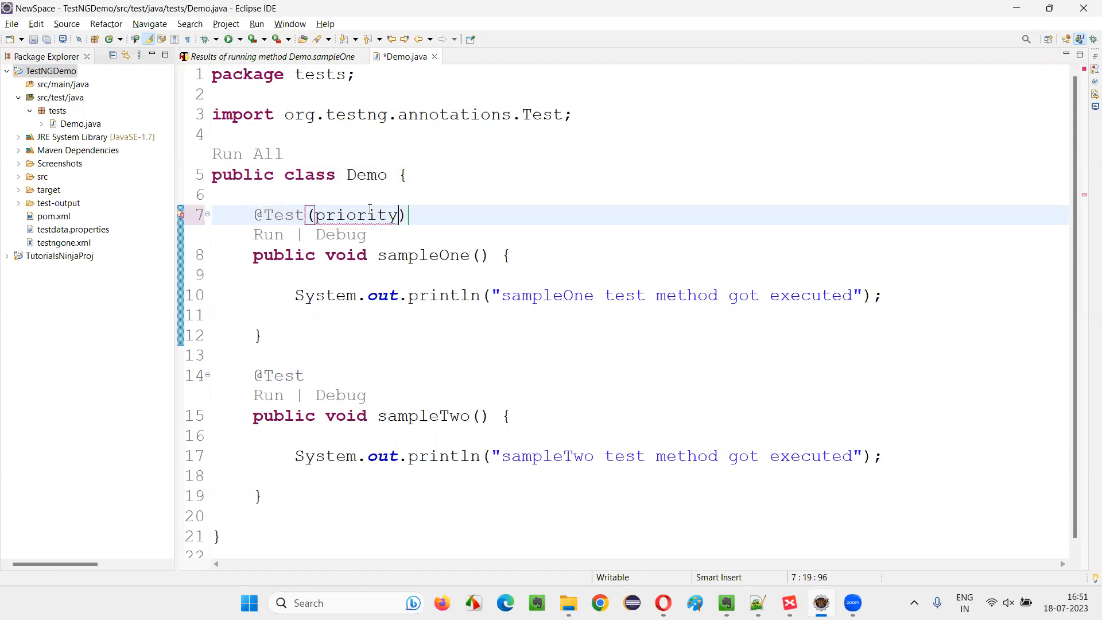
{"action": "type", "text": "=0"}
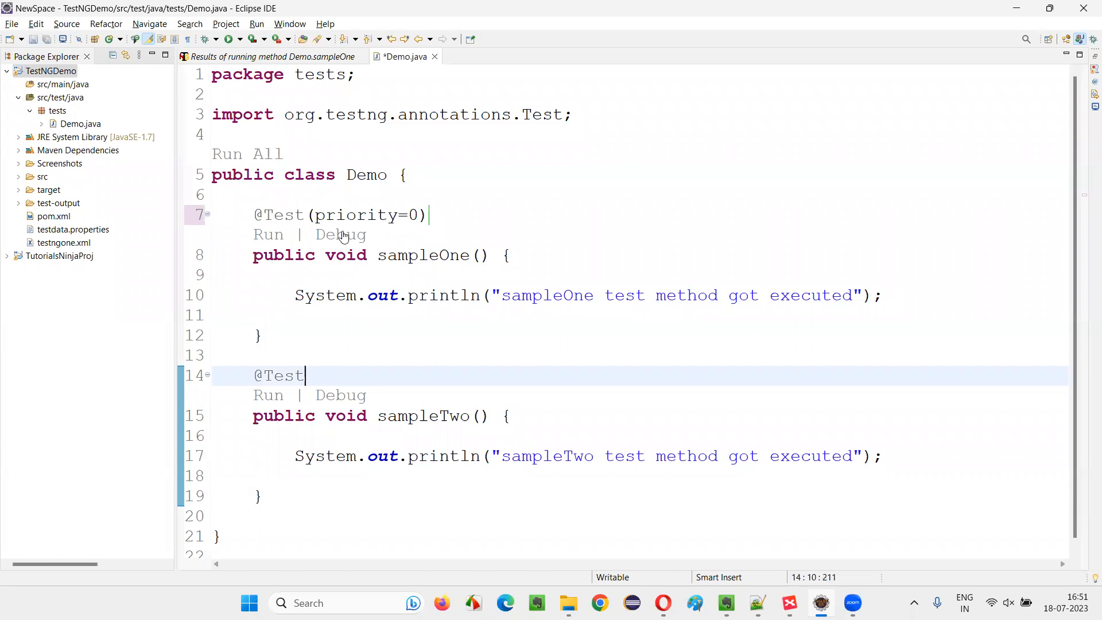
{"action": "mouse_move", "coordinate": [537, 452]}
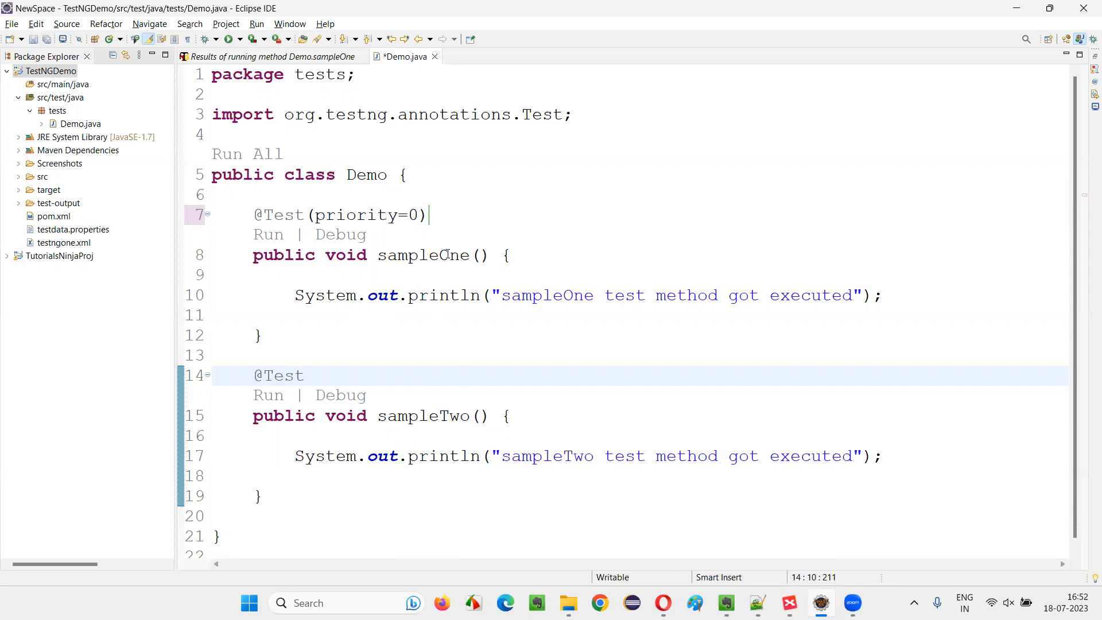
- Run all tests in the Demo class, then return to the XMind priority mind map
{"action": "left_click", "coordinate": [303, 375]}
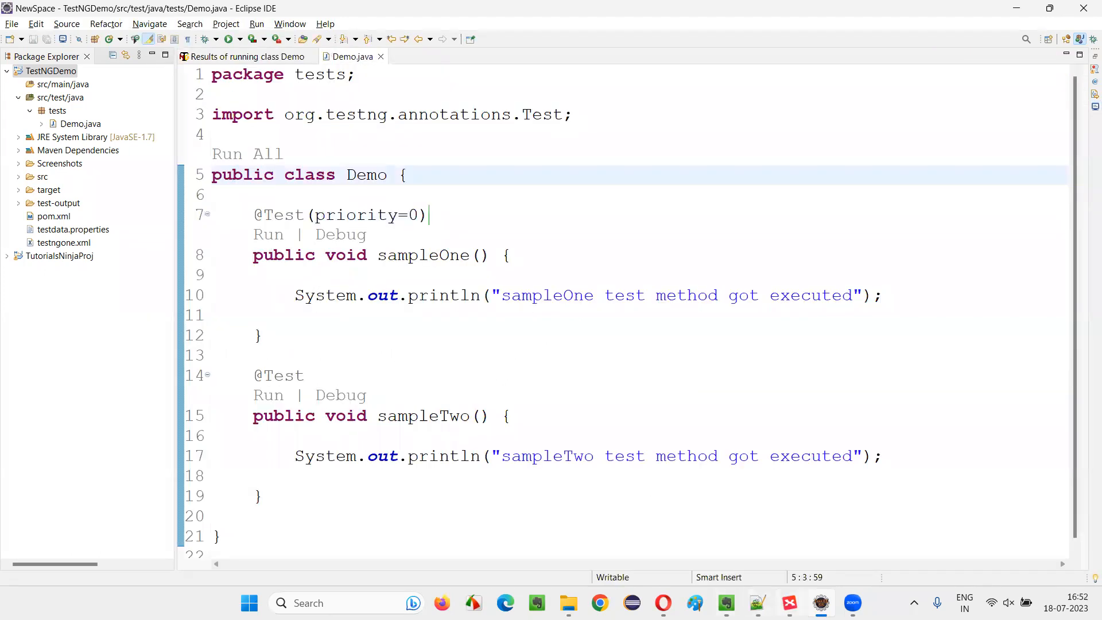
{"action": "left_click", "coordinate": [789, 603]}
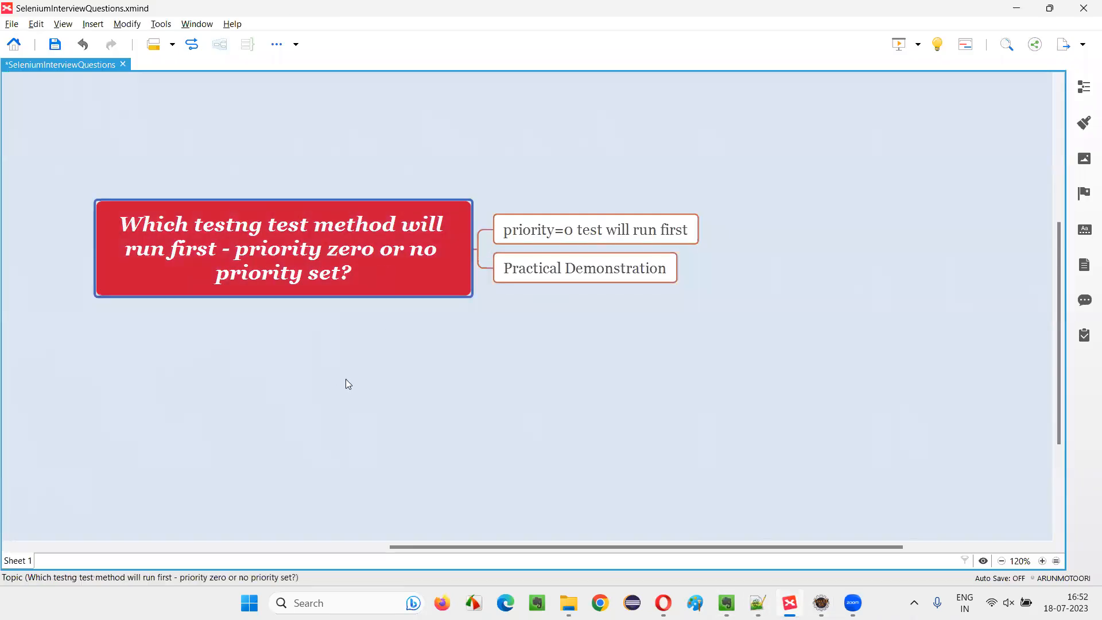
{"action": "mouse_move", "coordinate": [729, 78]}
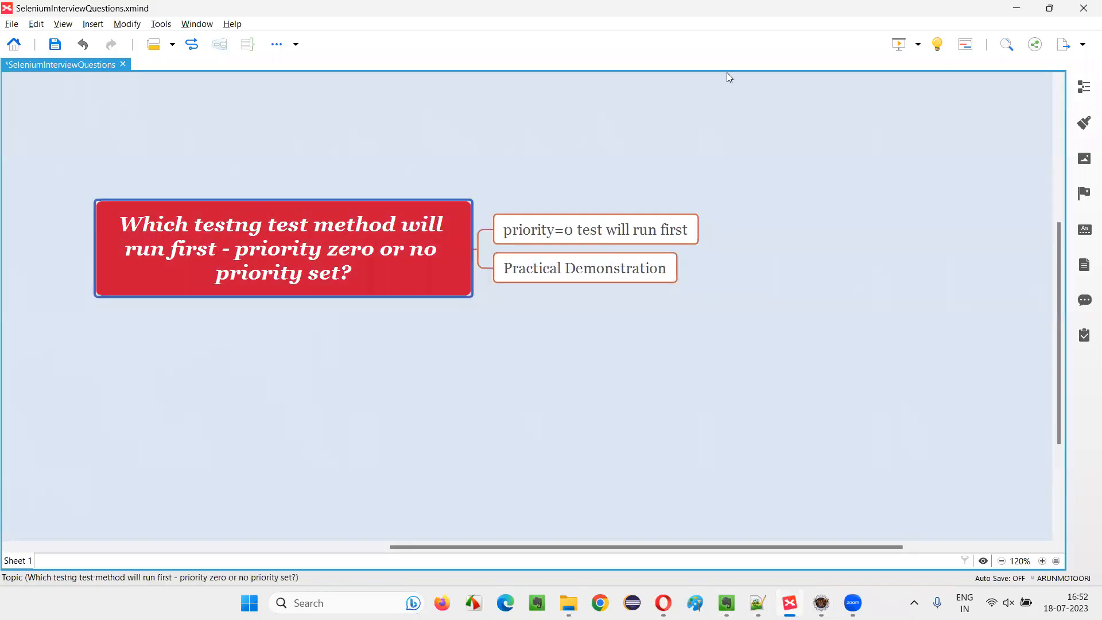